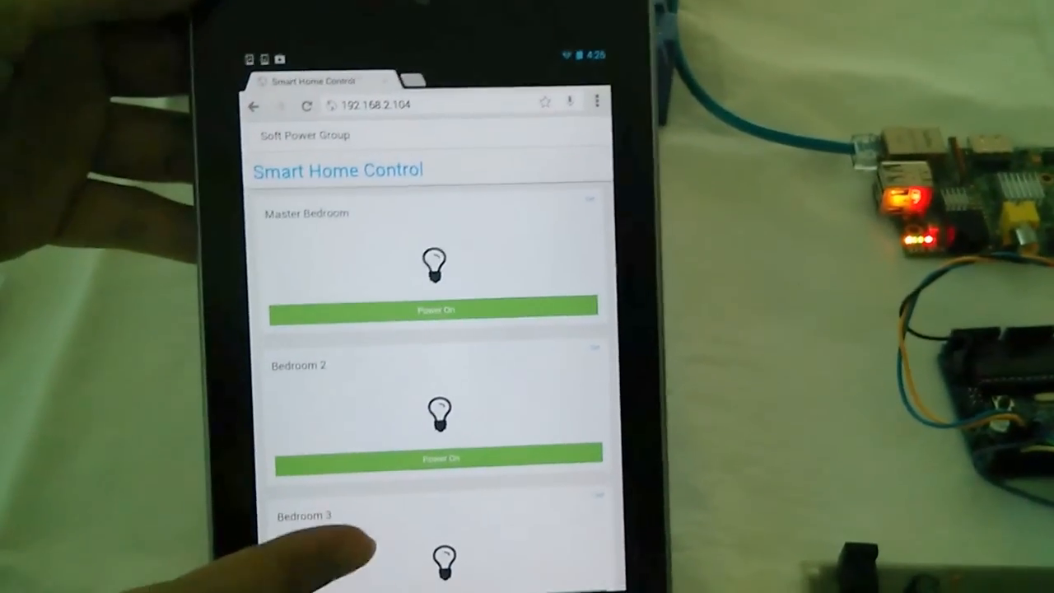
# Switch on the Master Bedroom, Bedroom 2, Bathroom and Kitchen relays in turn.
pyautogui.scroll(-3)
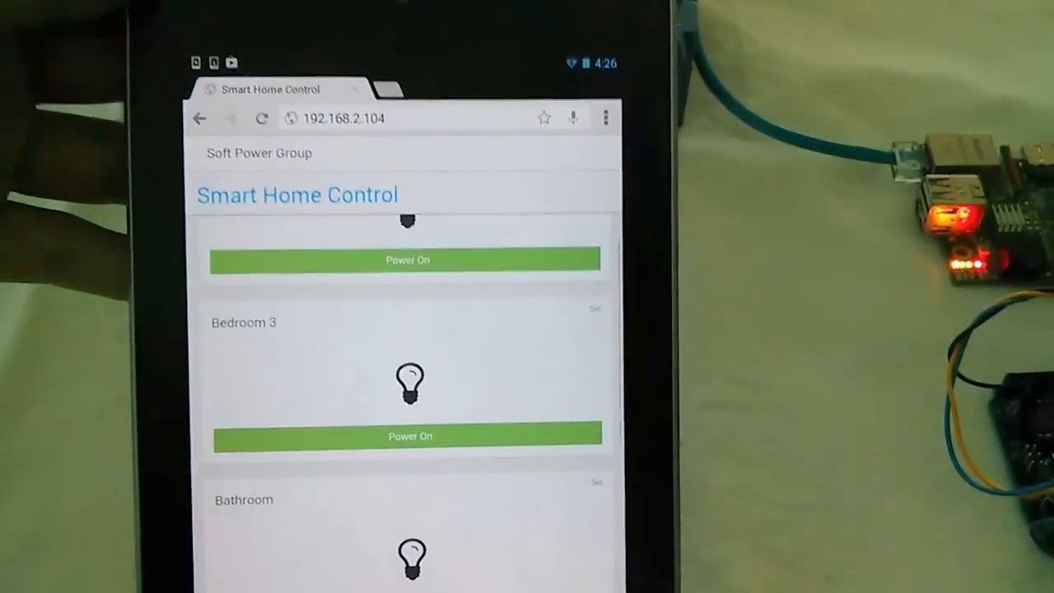
pyautogui.scroll(-3)
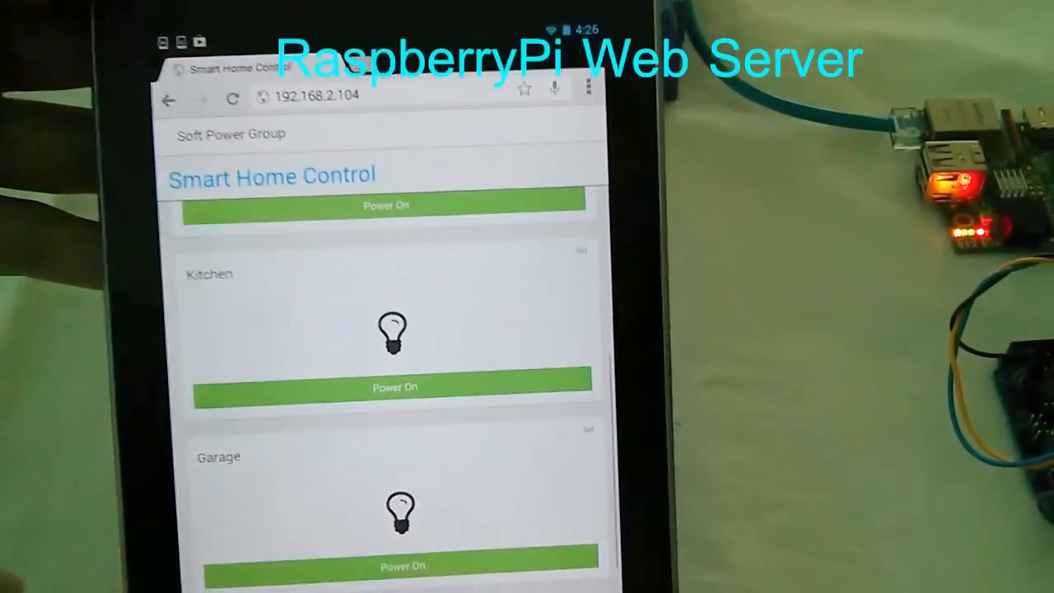
pyautogui.scroll(3)
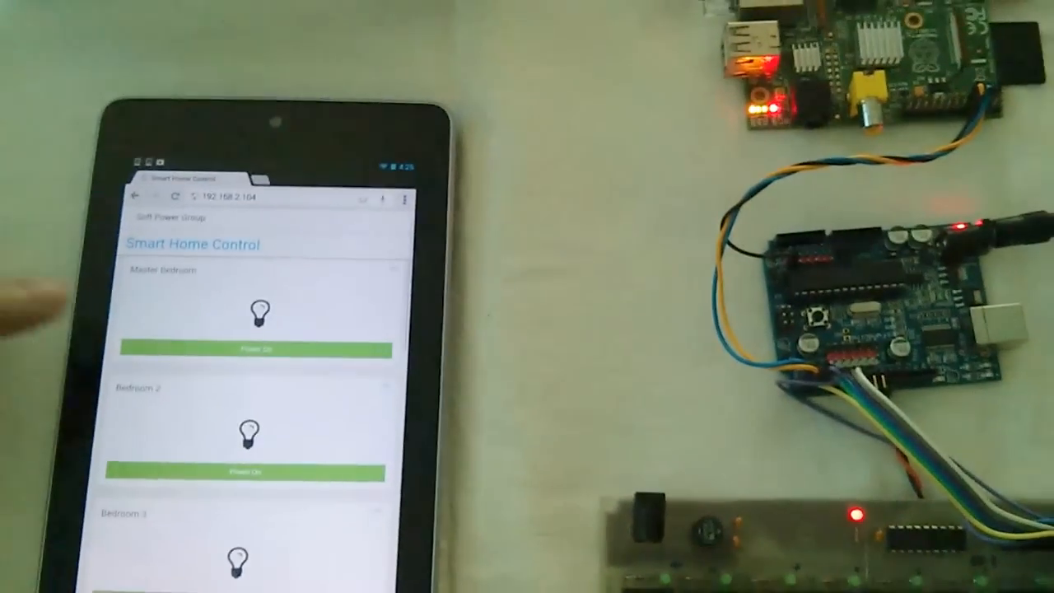
pyautogui.click(249, 350)
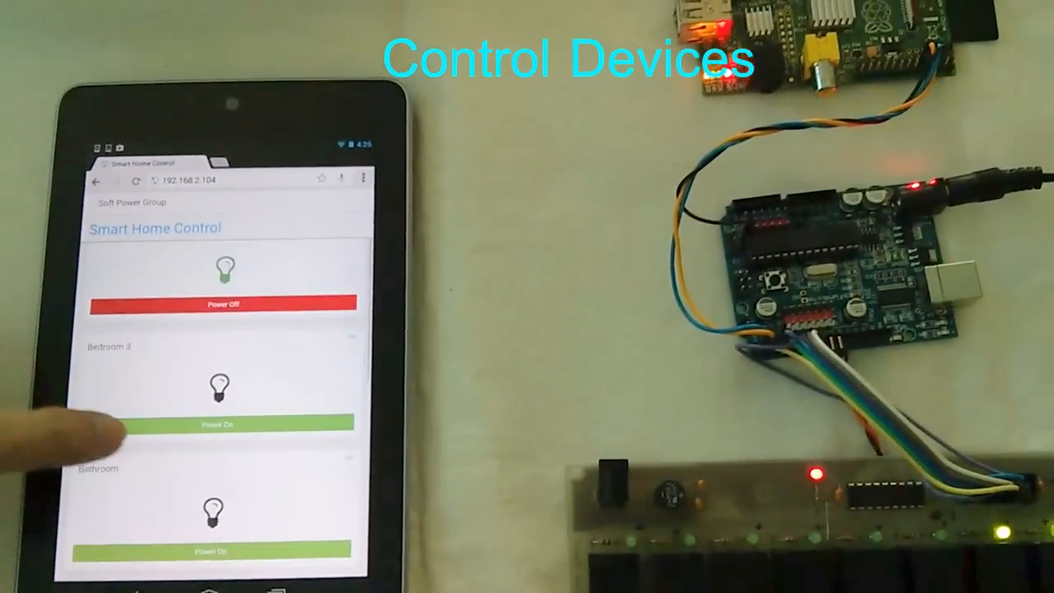
pyautogui.click(222, 425)
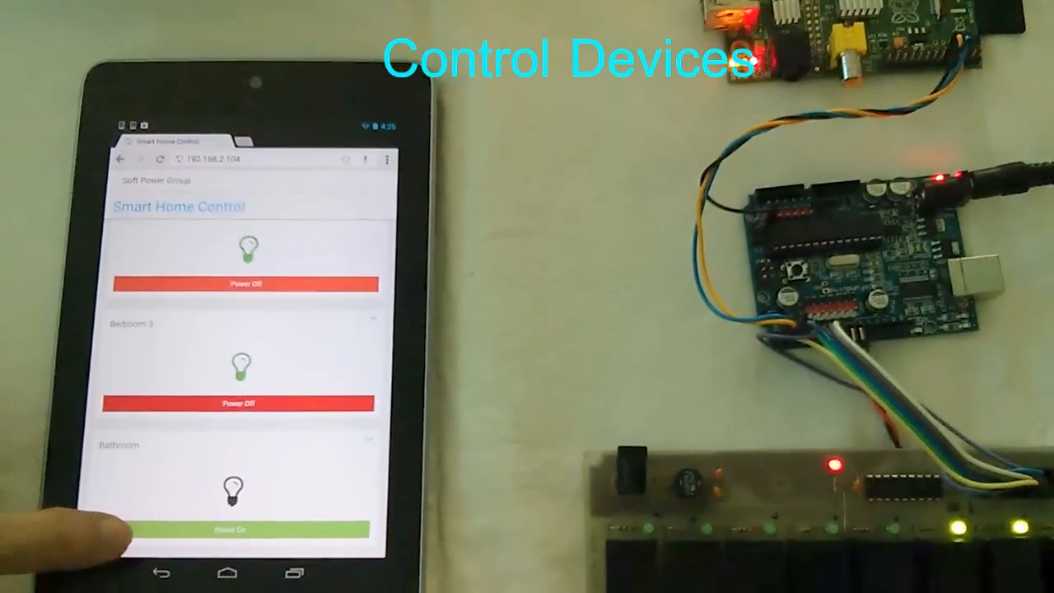
pyautogui.click(227, 529)
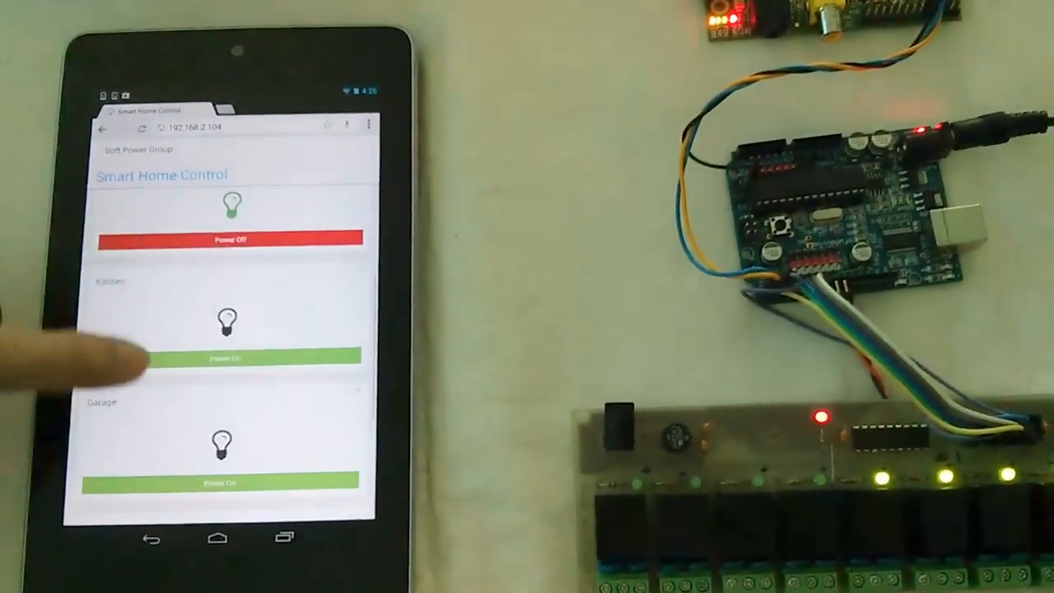
pyautogui.click(223, 359)
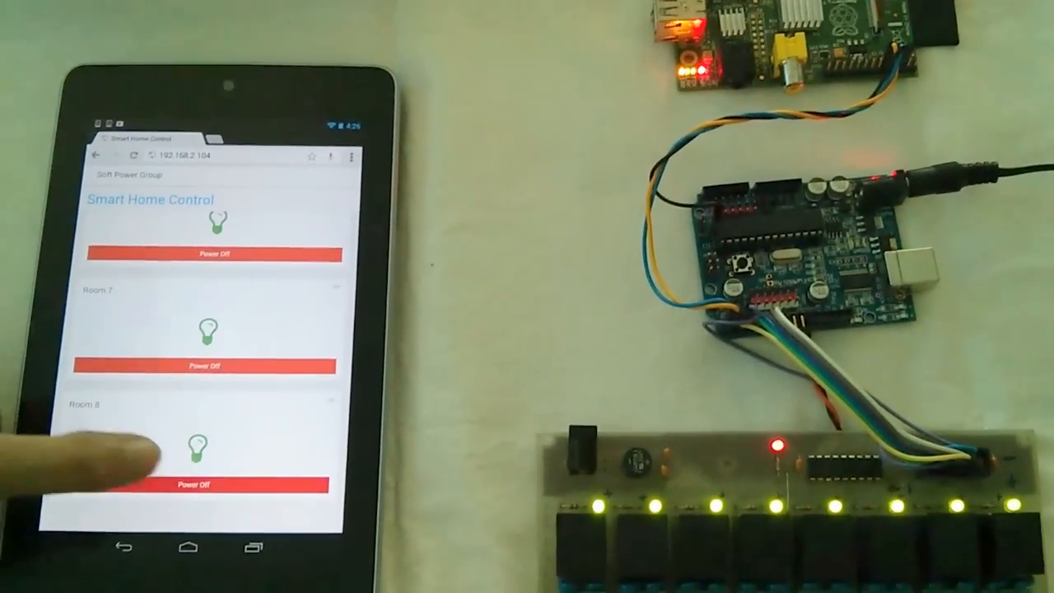
# Switch the Room 8 device off so its bulb shows unlit.
pyautogui.click(193, 484)
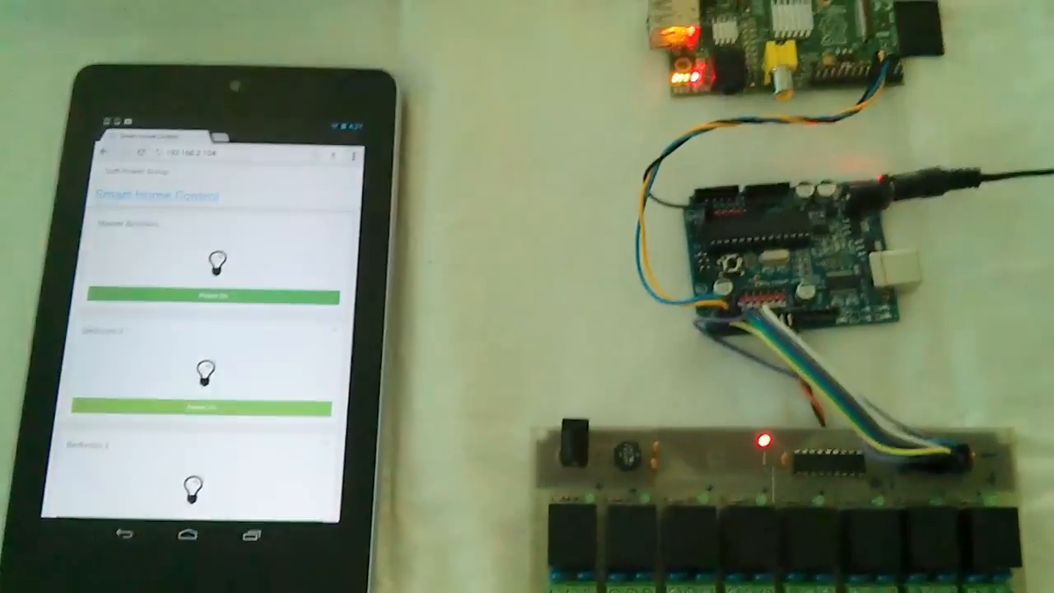